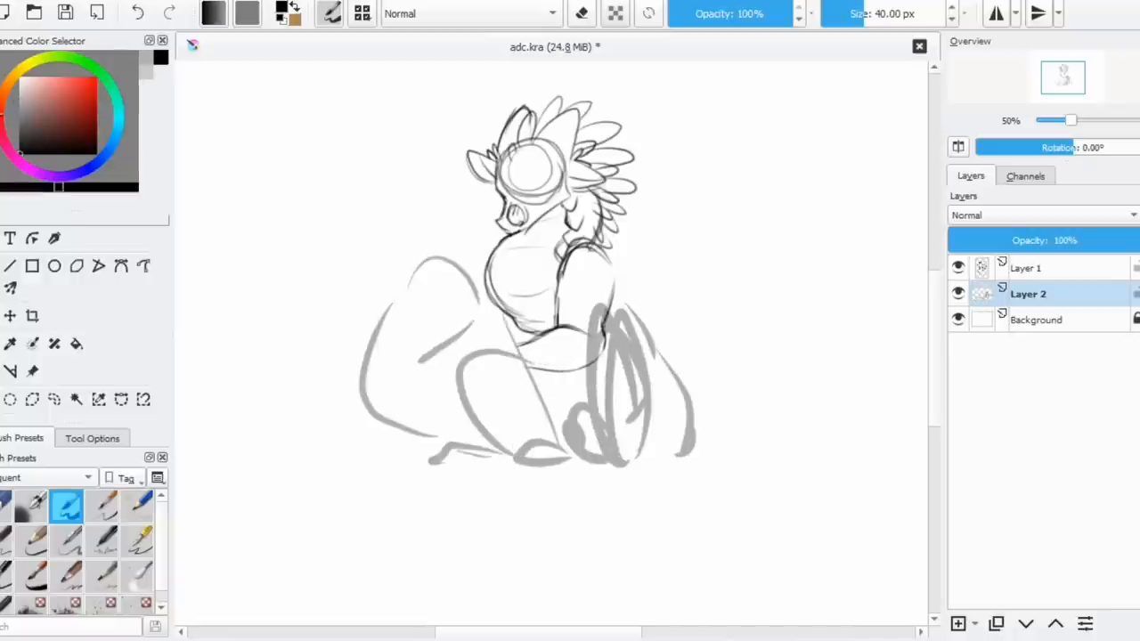
Step: Select Layer 1 and sketch the dragon's legs and paws with a 7.5 px brush
{"action": "left_click", "coordinate": [1028, 268]}
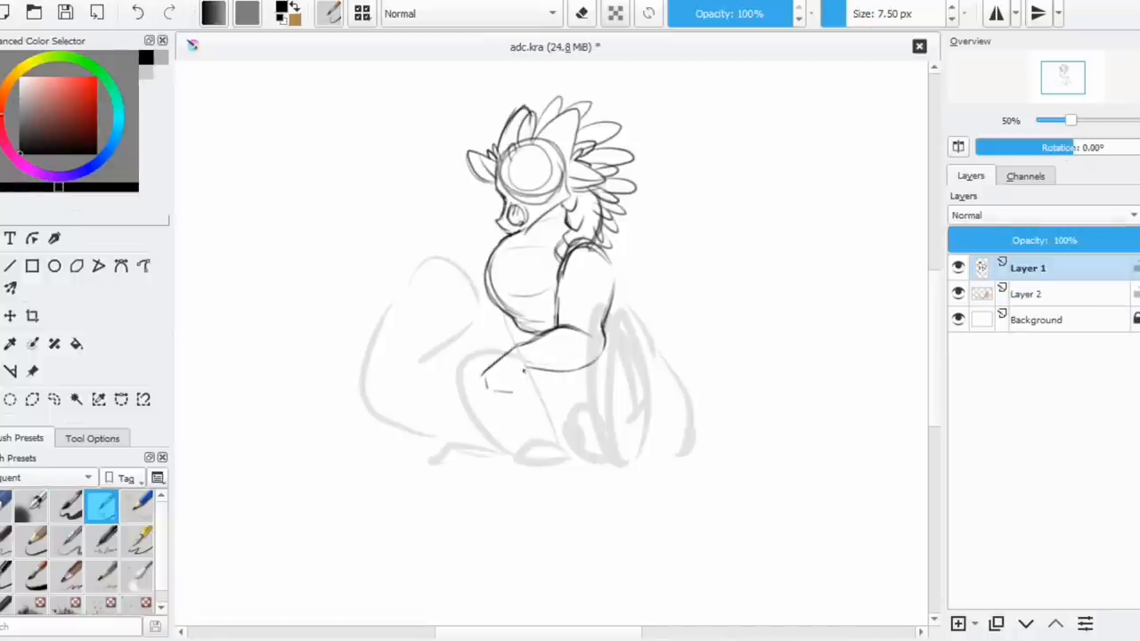
{"action": "left_click_drag", "start_coordinate": [485, 365], "coordinate": [521, 388]}
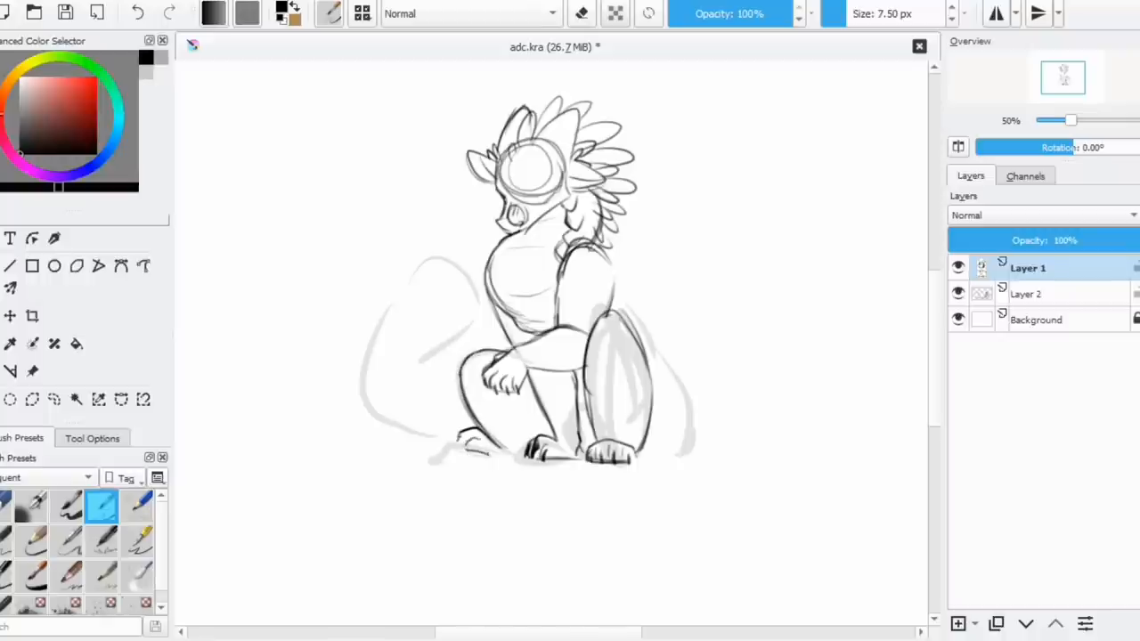
Step: Add Layer 7 and ink thick black eye lines at 200% zoom
{"action": "left_click", "coordinate": [10, 316]}
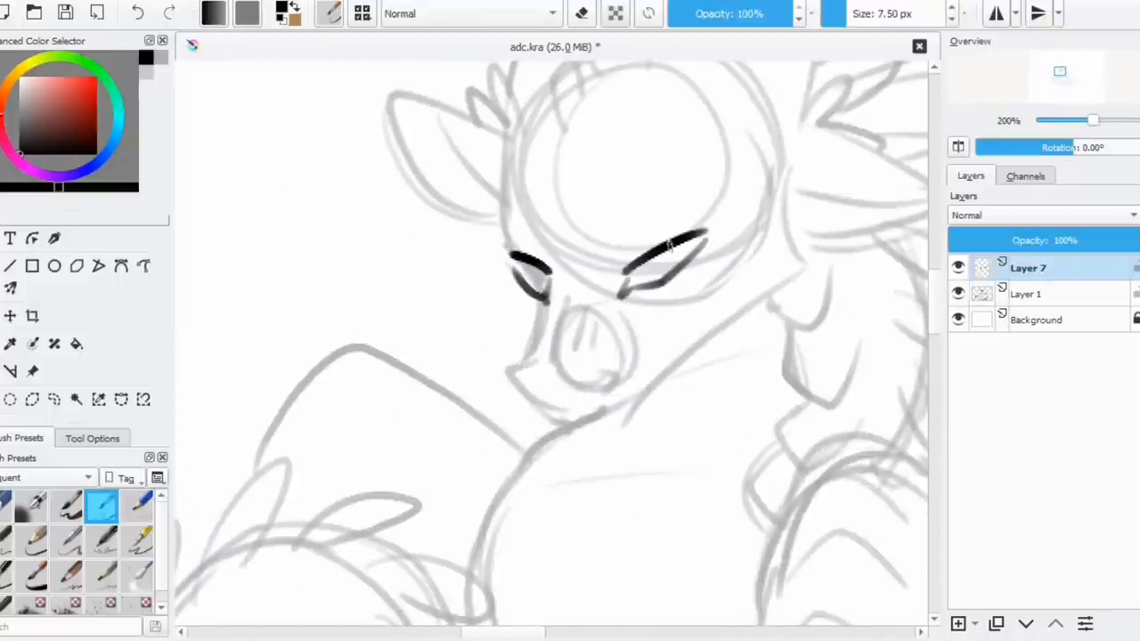
Step: Trim the inked eyebrow ends in Erase mode and move the eyes into place
{"action": "scroll", "scroll_direction": "down", "scroll_amount": 3}
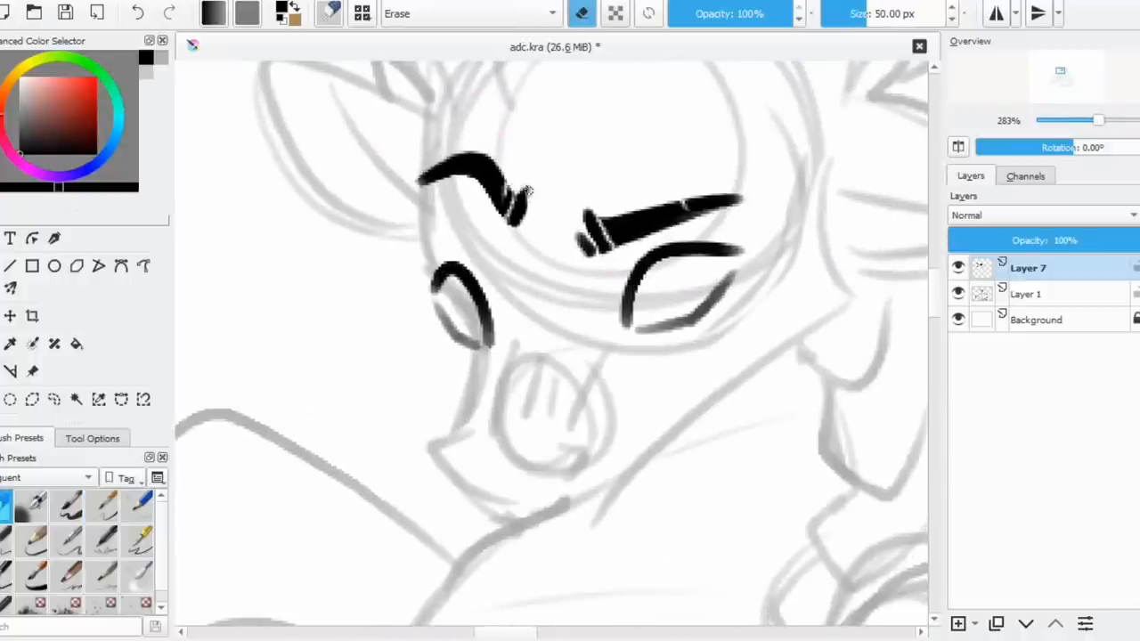
{"action": "left_click", "coordinate": [102, 507]}
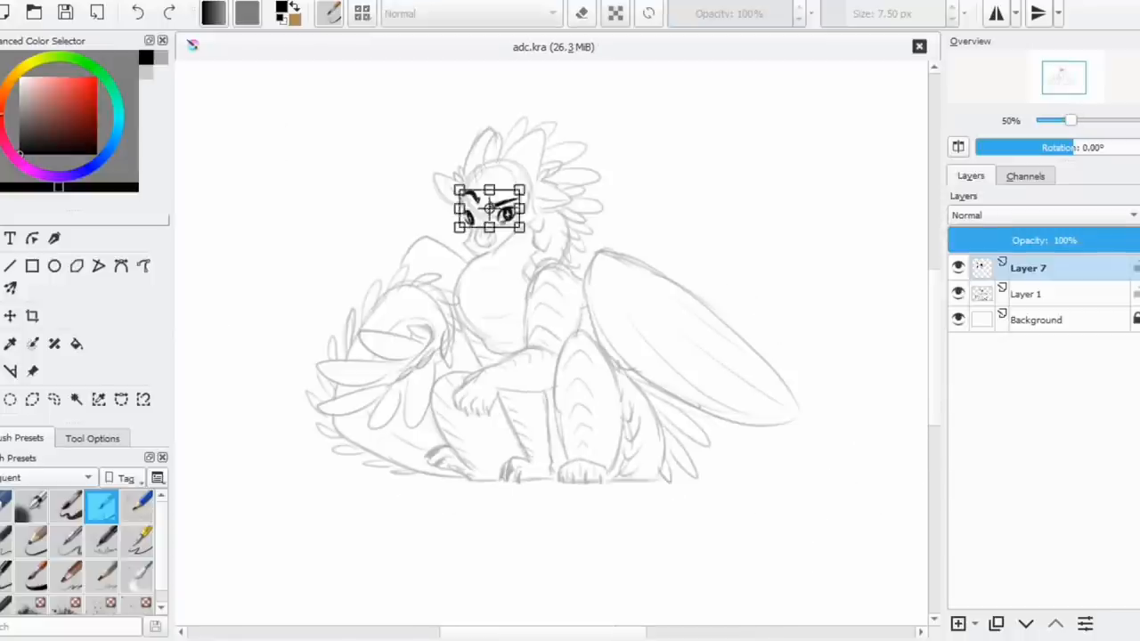
Step: Fade Layer 1 to 33% opacity, then ink arm and chest outlines on Layer 7
{"action": "left_click", "coordinate": [1025, 294]}
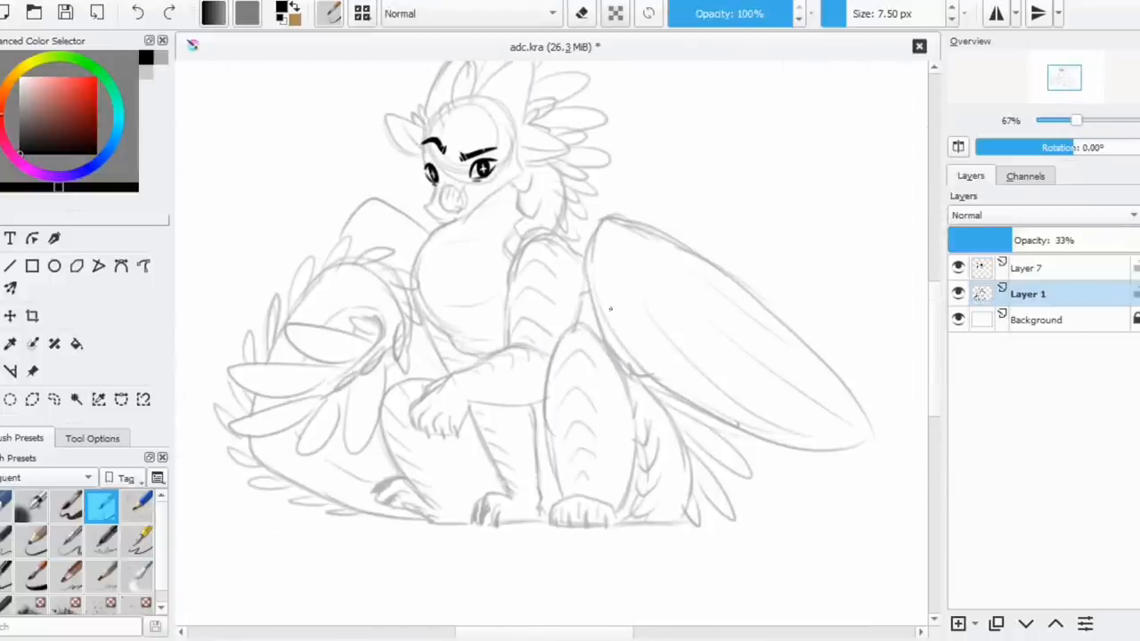
{"action": "left_click", "coordinate": [1027, 267]}
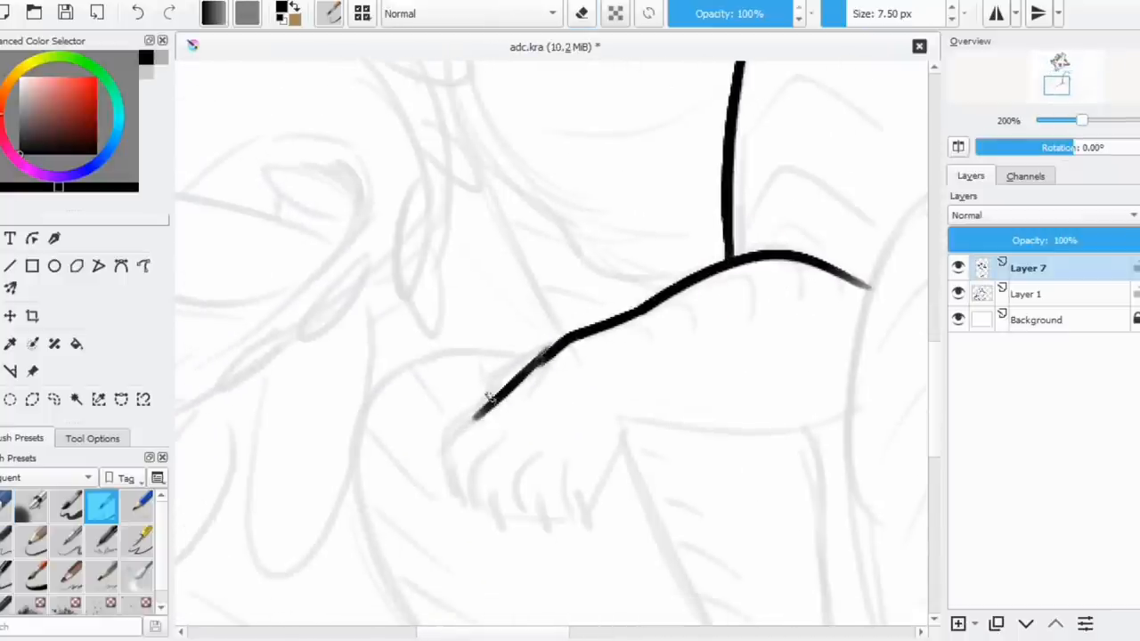
Step: Ink the dragon's face outline and erase stray ink inside the eye
{"action": "left_click_drag", "start_coordinate": [490, 396], "coordinate": [588, 521]}
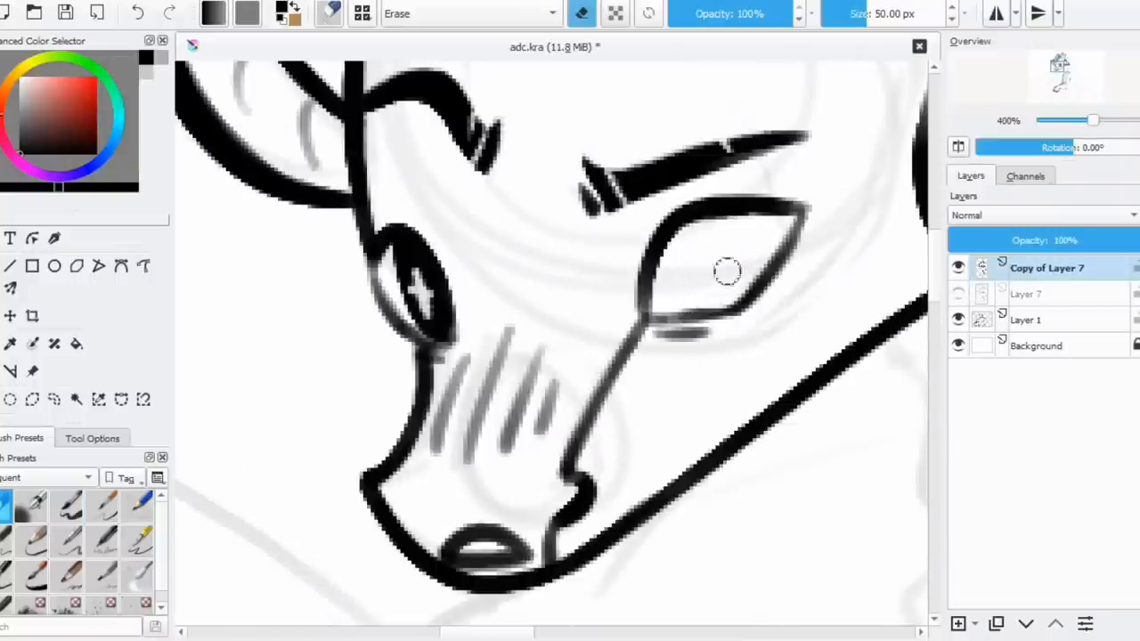
{"action": "left_click", "coordinate": [958, 624]}
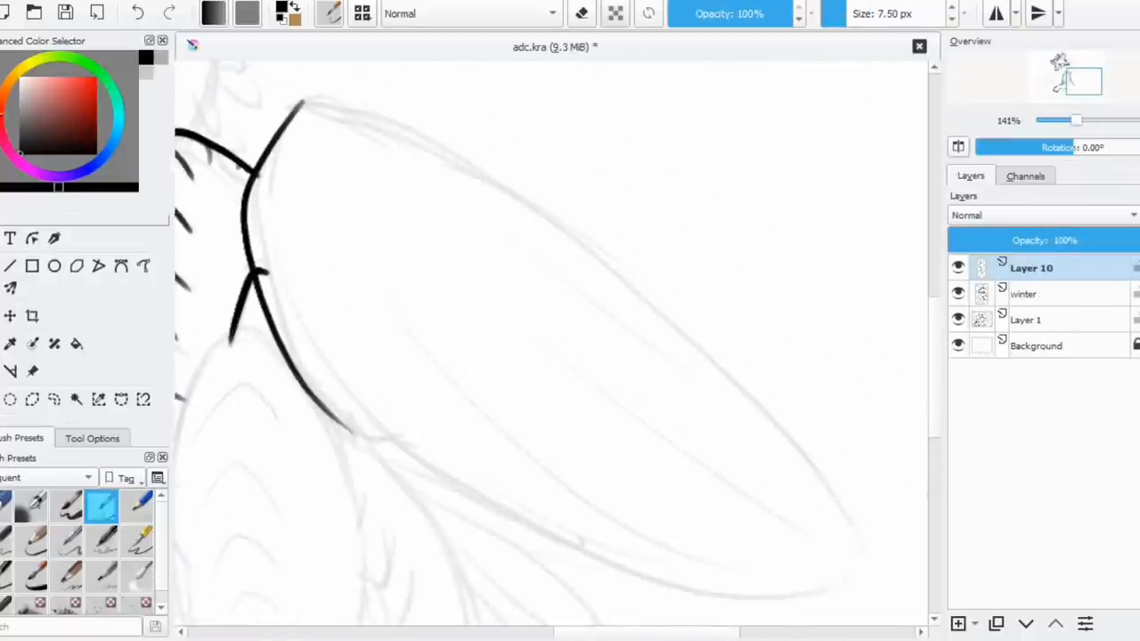
Step: Ink the wing's front edge and merge Layer 10 down into the winter layer
{"action": "left_click_drag", "start_coordinate": [267, 214], "coordinate": [766, 534]}
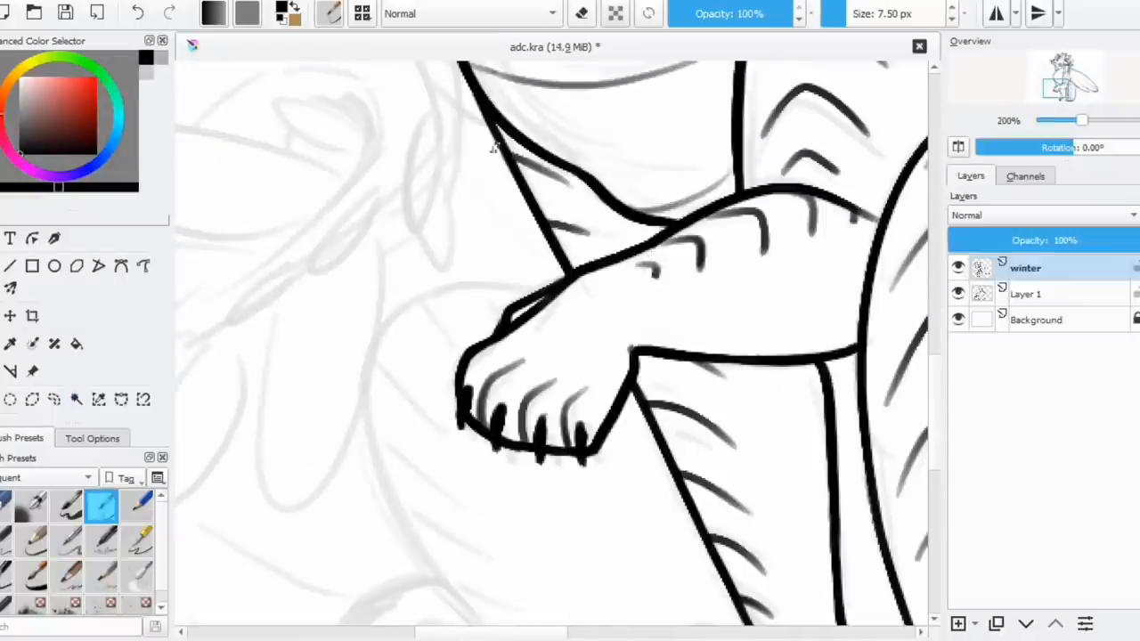
Step: Trace the hind leg stripes, claws and lower tail feathers in bold ink
{"action": "scroll", "scroll_direction": "down", "scroll_amount": 3}
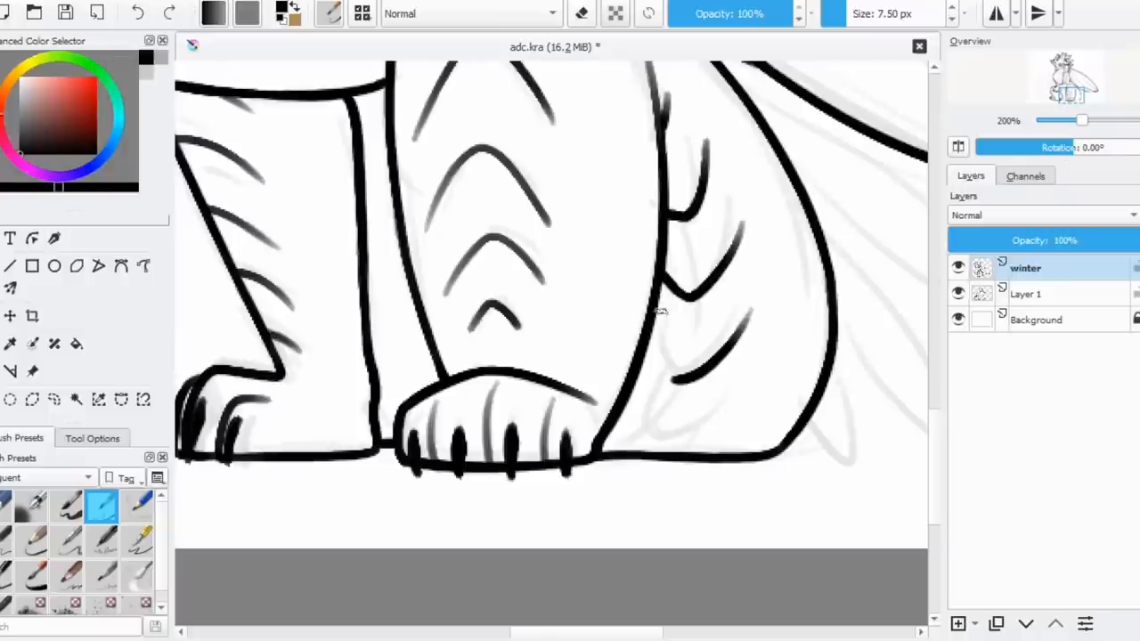
{"action": "left_click_drag", "start_coordinate": [659, 294], "coordinate": [694, 436]}
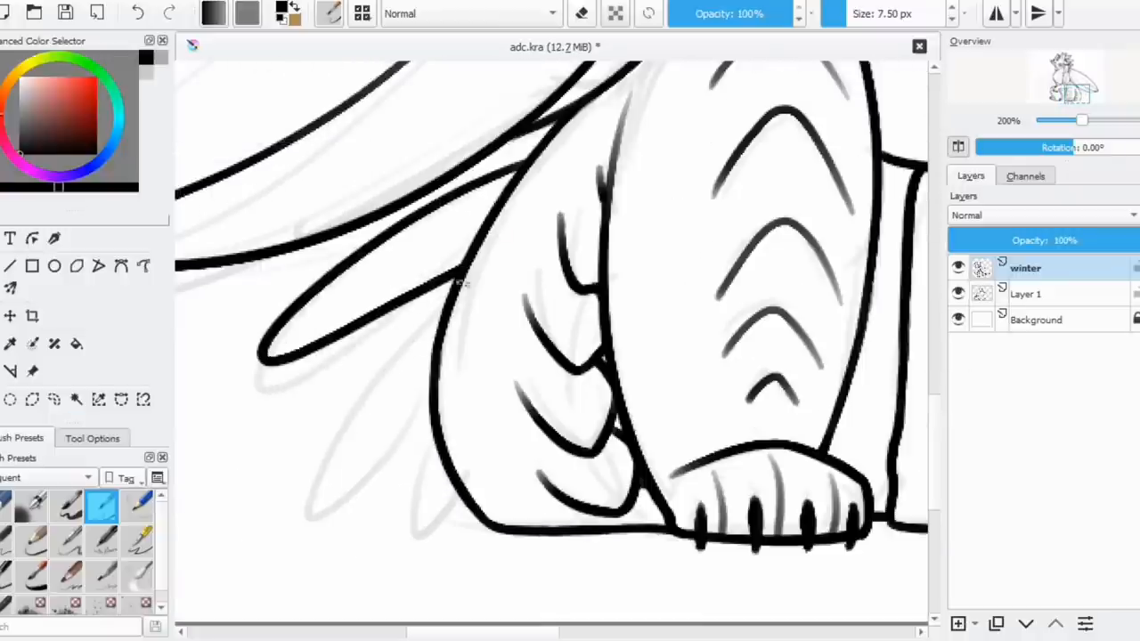
{"action": "scroll", "scroll_direction": "down", "scroll_amount": 3}
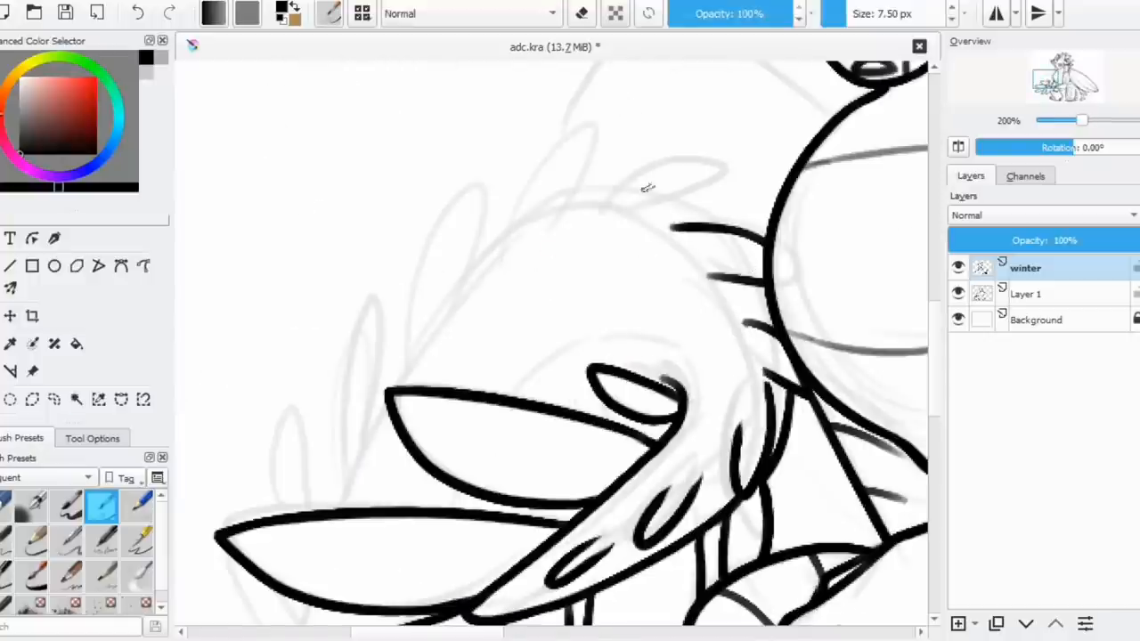
Step: Finish feather lineart and paint pale blue flat colours on a layer beneath
{"action": "scroll", "scroll_direction": "down", "scroll_amount": 3}
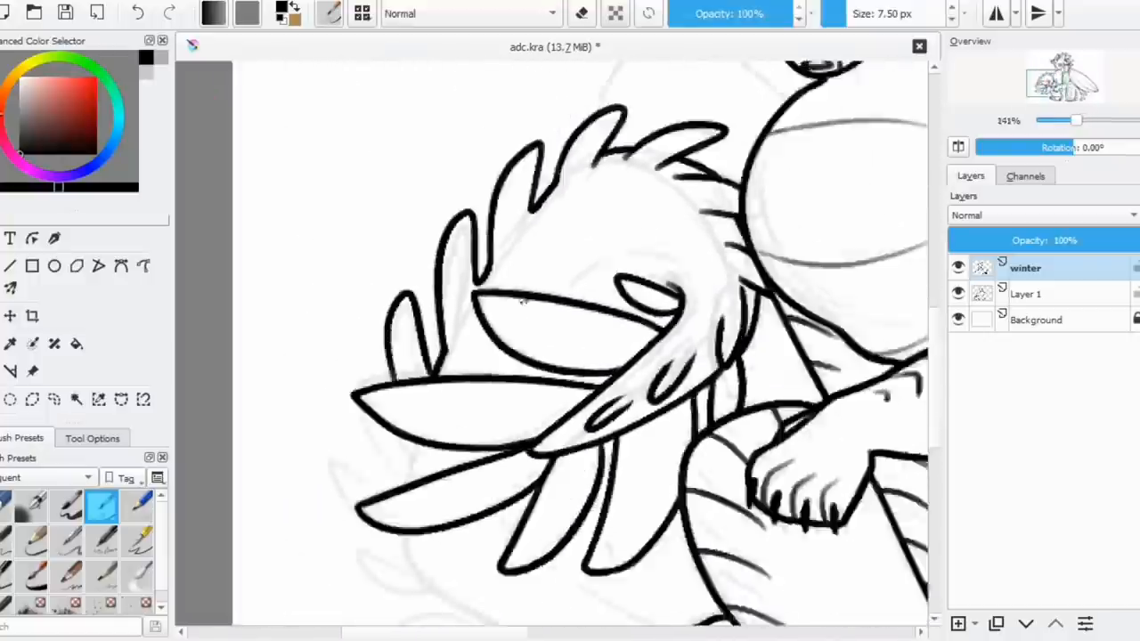
{"action": "scroll", "scroll_direction": "down", "scroll_amount": 3}
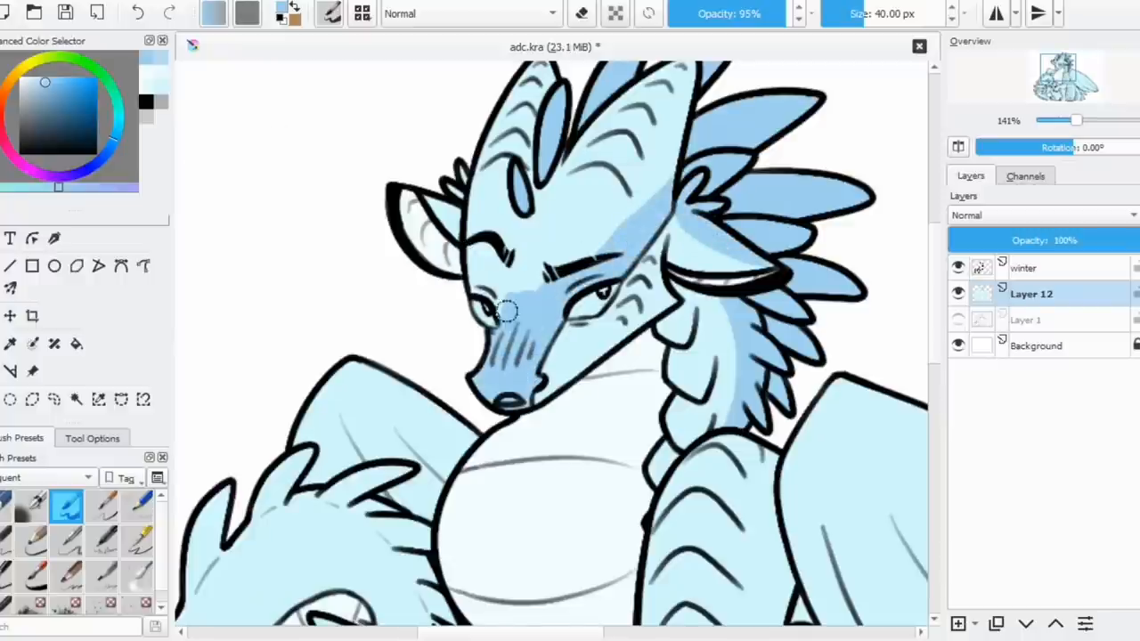
Step: Add dark blue markings, recolour lines dark blue, and start 30% Multiply leg shadows
{"action": "scroll", "scroll_direction": "down", "scroll_amount": 3}
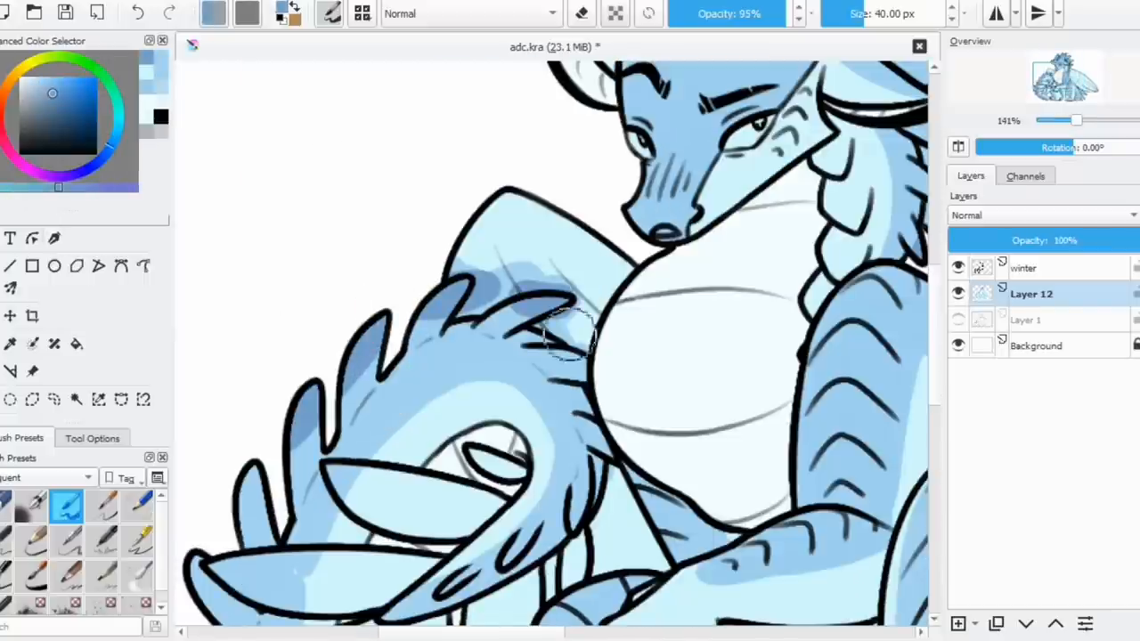
{"action": "scroll", "scroll_direction": "down", "scroll_amount": 3}
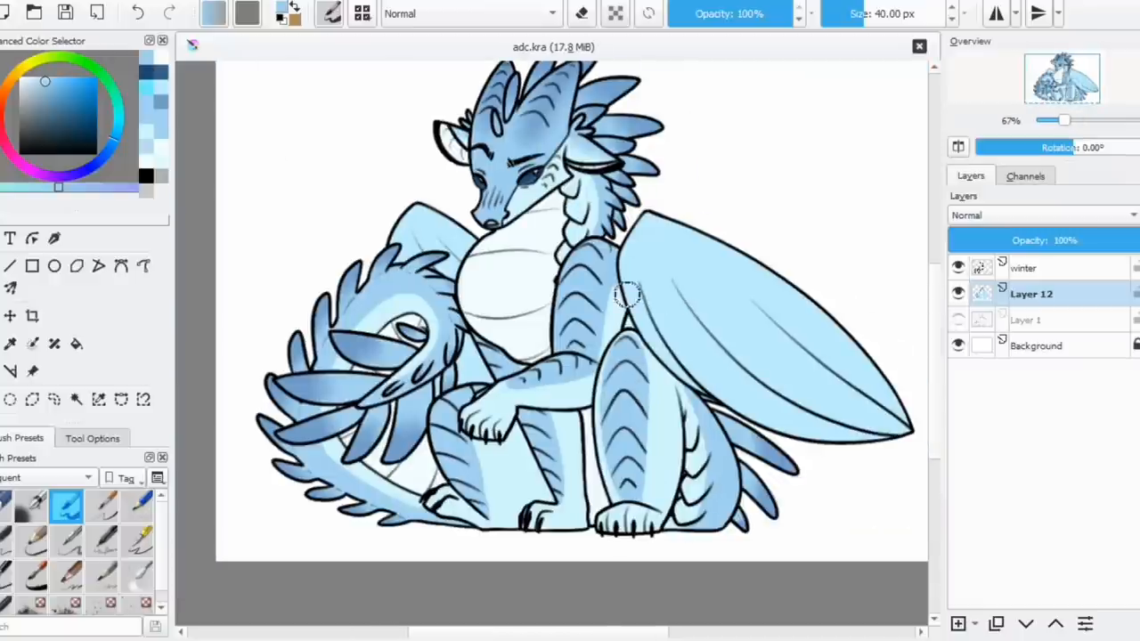
{"action": "mouse_move", "coordinate": [624, 280]}
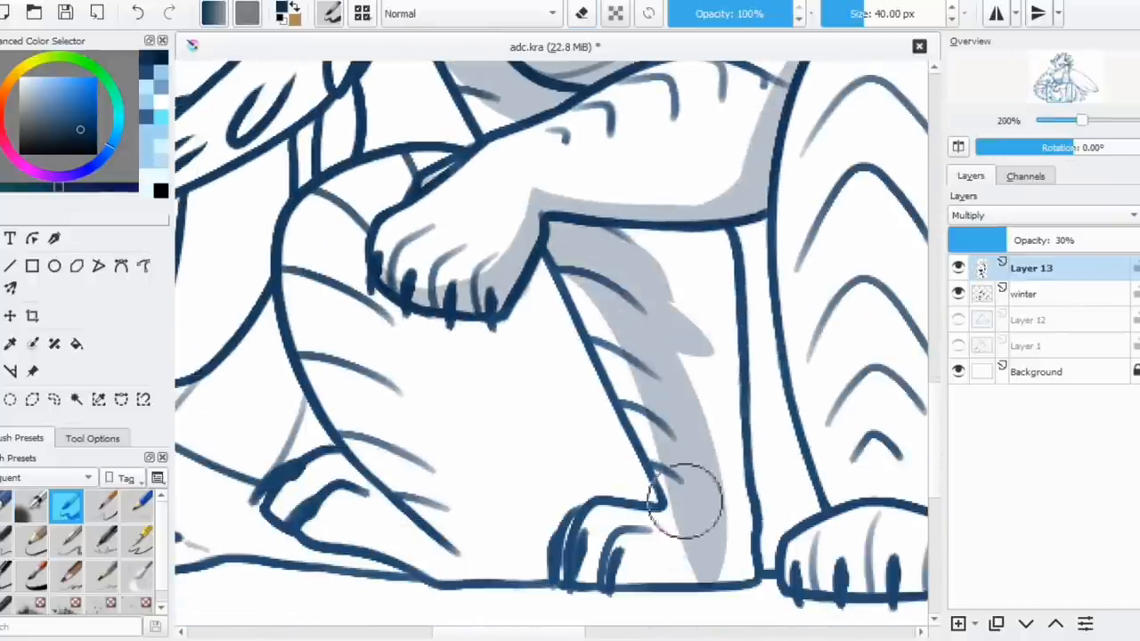
Step: Shade the tail and feathers in grey, then brush a light blue glow around the feet
{"action": "scroll", "scroll_direction": "down", "scroll_amount": 3}
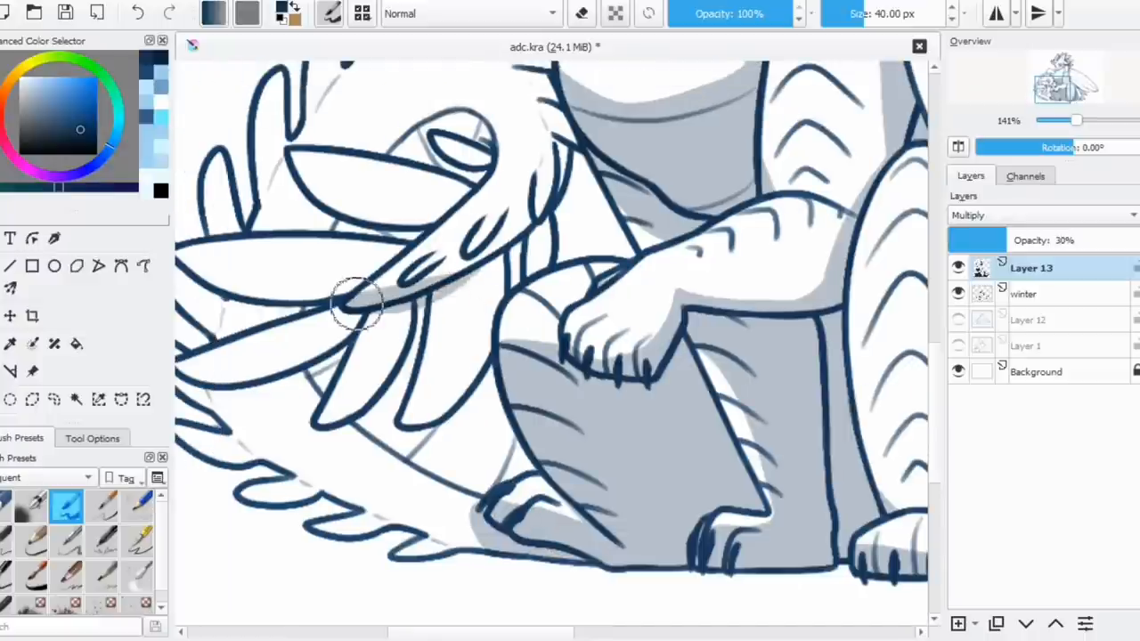
{"action": "left_click_drag", "start_coordinate": [365, 303], "coordinate": [485, 418]}
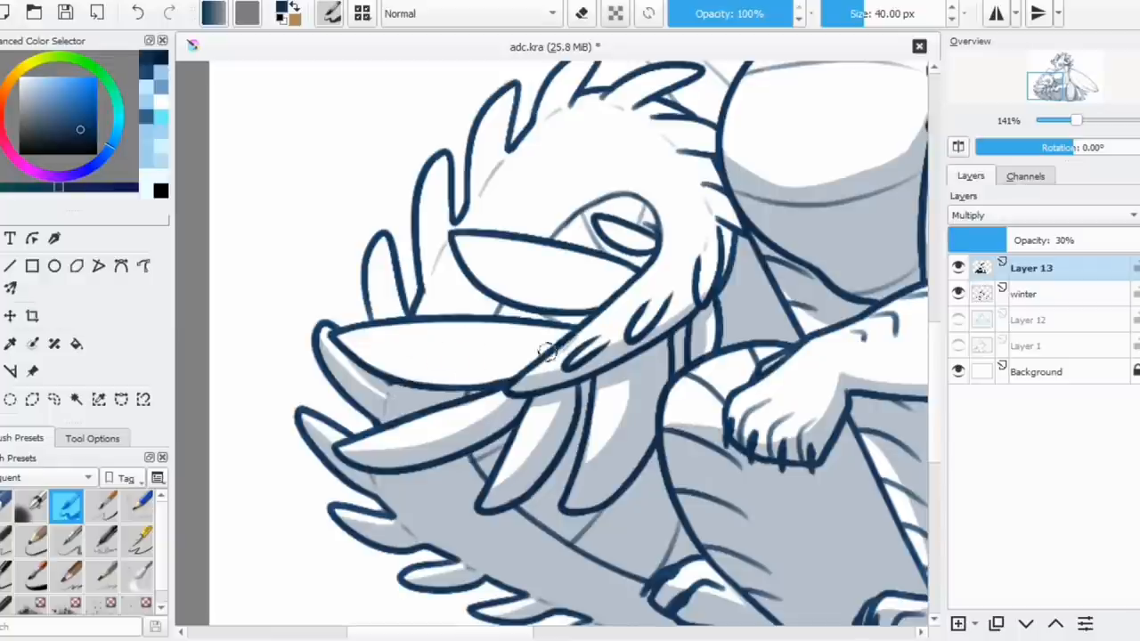
{"action": "left_click_drag", "start_coordinate": [548, 347], "coordinate": [730, 218]}
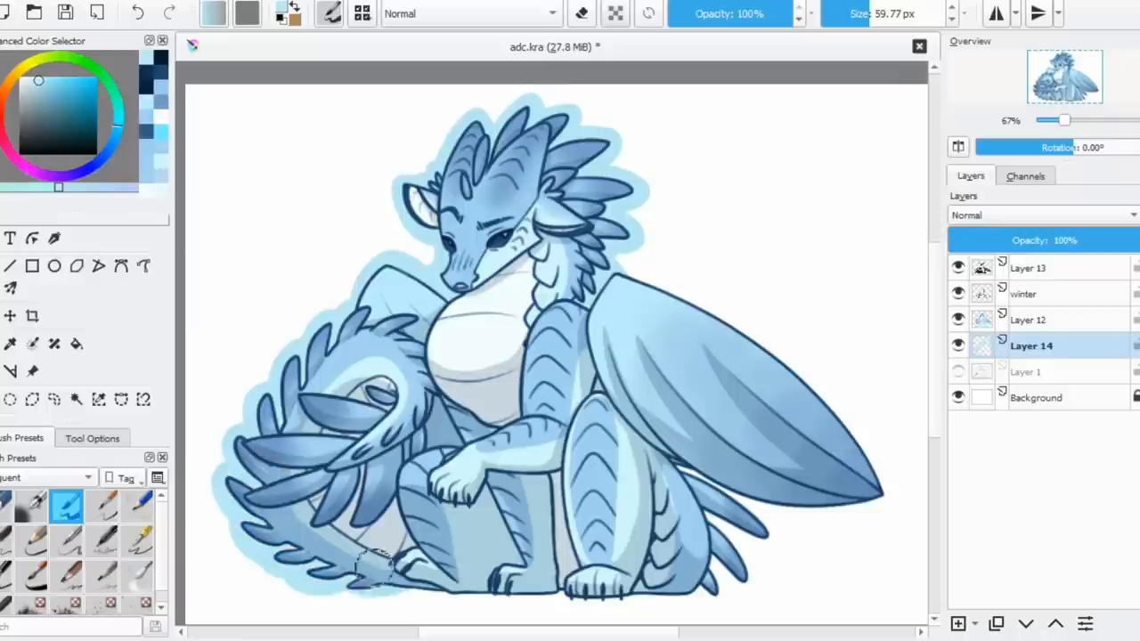
{"action": "left_click_drag", "start_coordinate": [374, 566], "coordinate": [717, 592]}
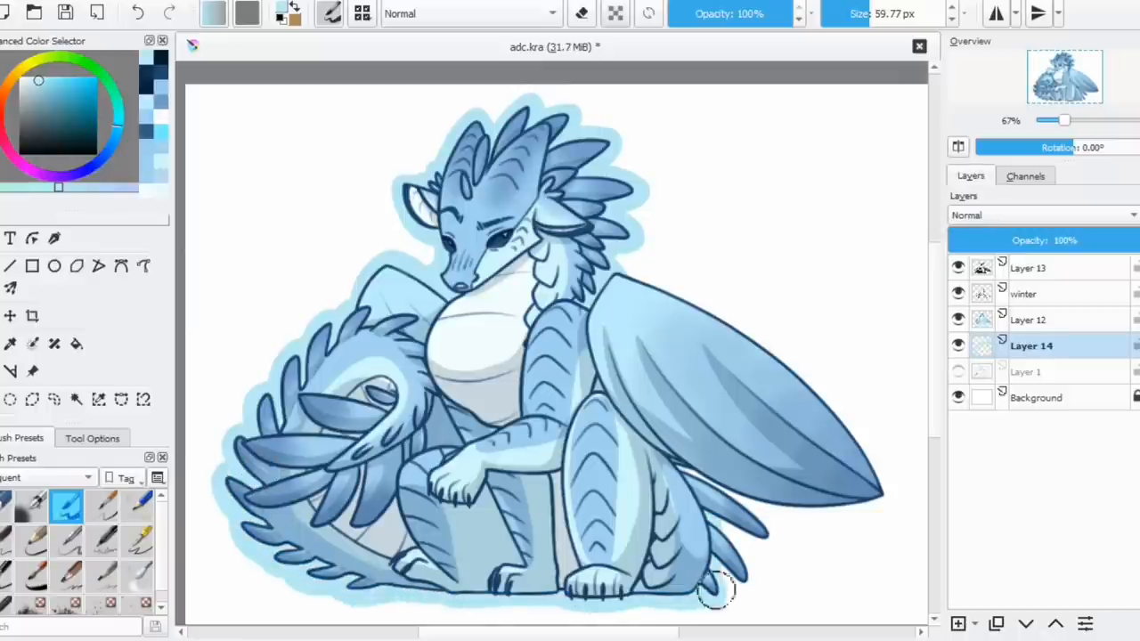